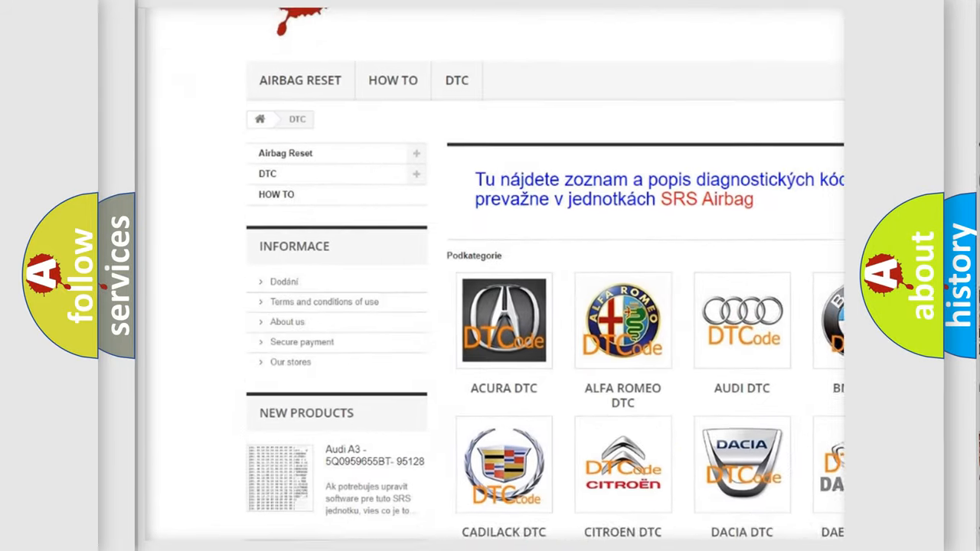
{"action": "scroll", "scroll_direction": "down", "scroll_amount": 3}
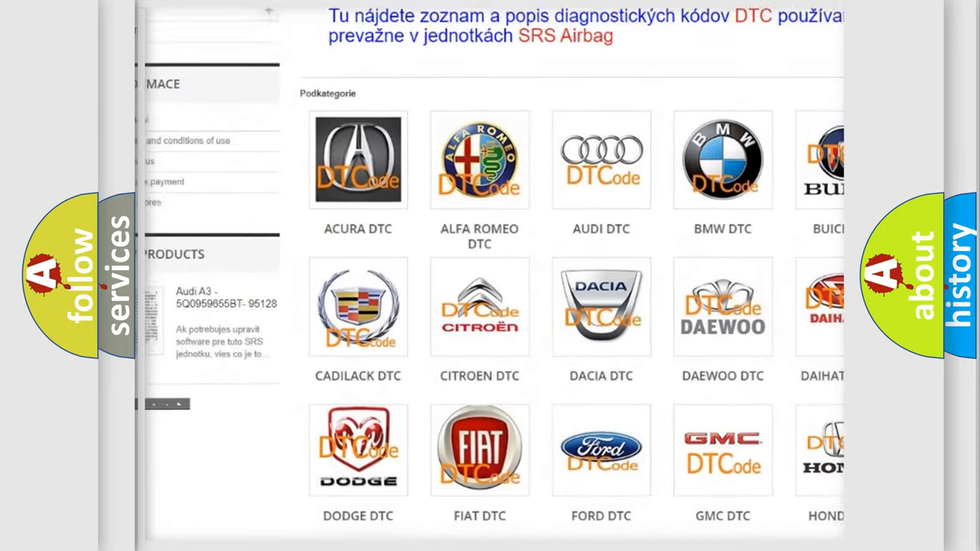
{"action": "scroll", "scroll_direction": "down", "scroll_amount": 3}
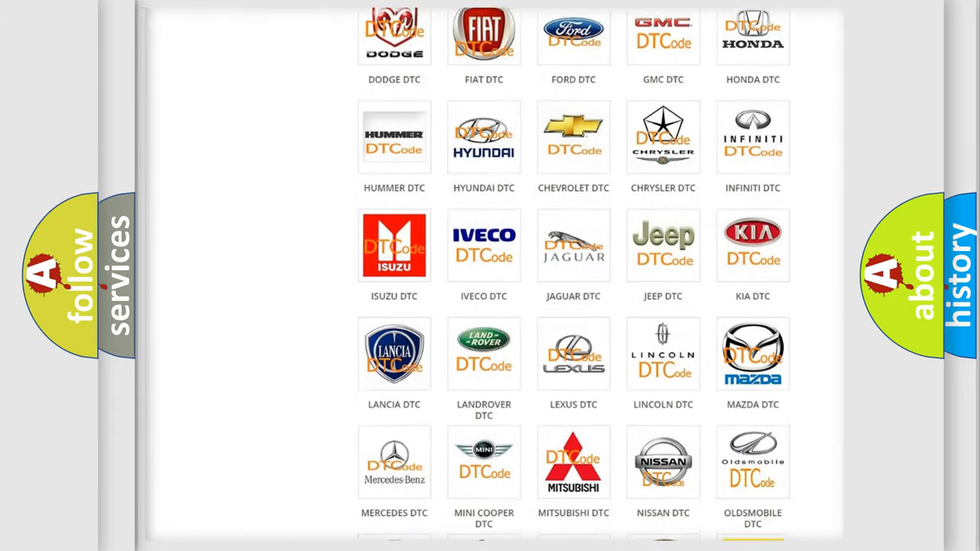
{"action": "scroll", "scroll_direction": "down", "scroll_amount": 3}
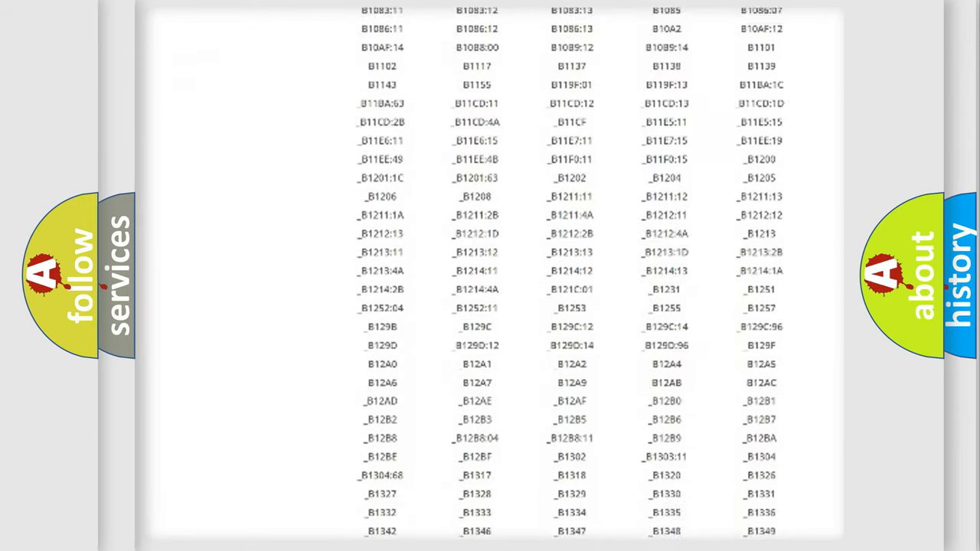
{"action": "scroll", "scroll_direction": "down", "scroll_amount": 3}
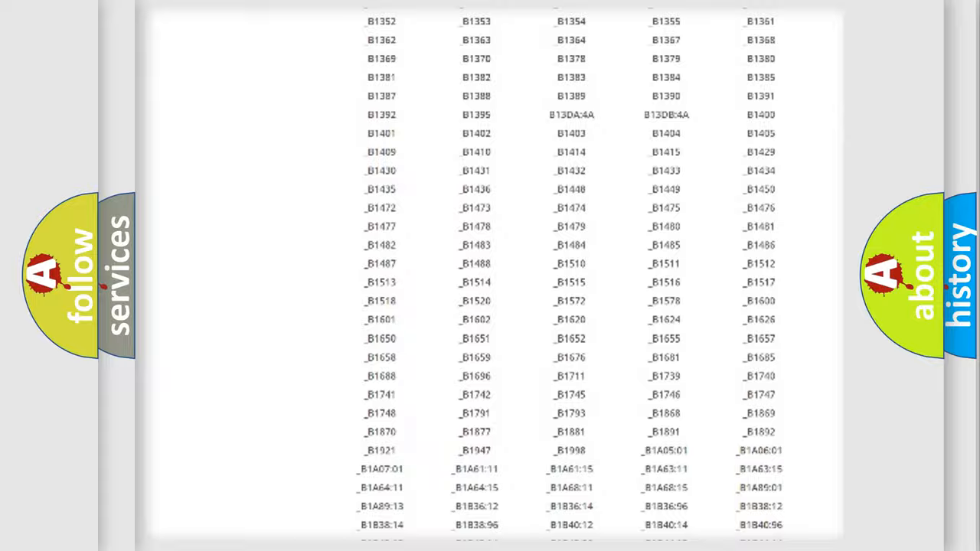
{"action": "scroll", "scroll_direction": "up", "scroll_amount": 3}
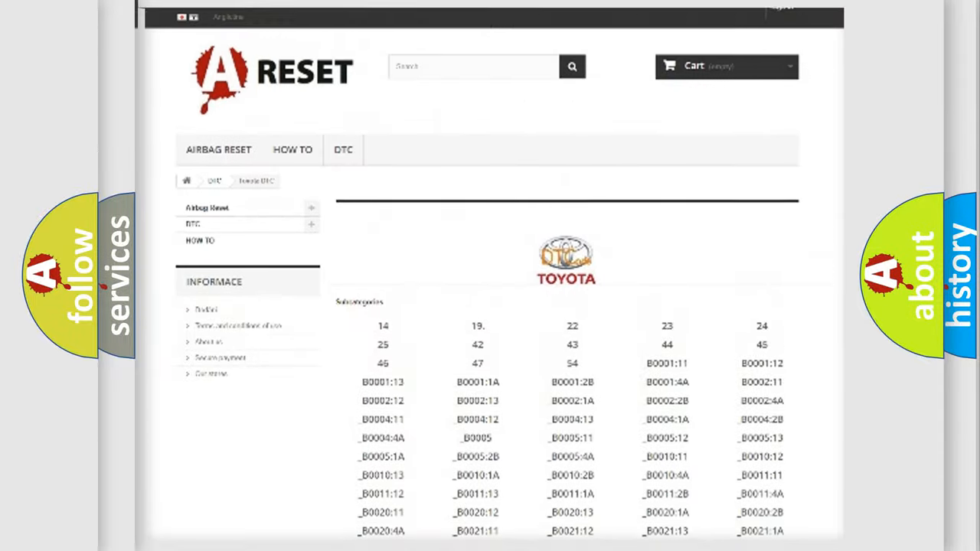